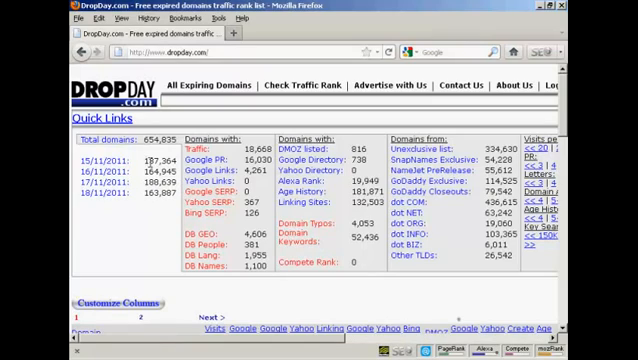
mouse_move(150, 163)
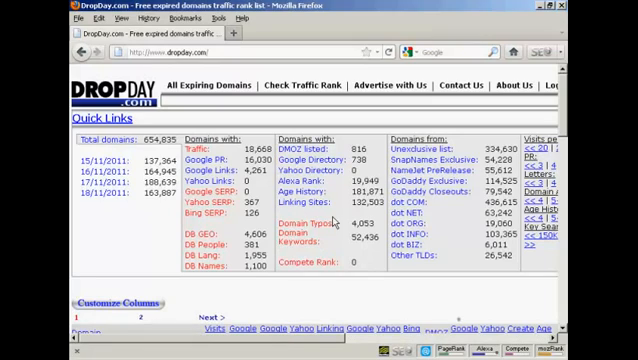
mouse_move(338, 348)
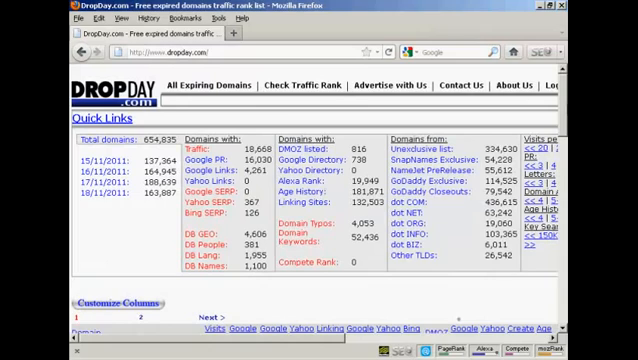
scroll(down, 3)
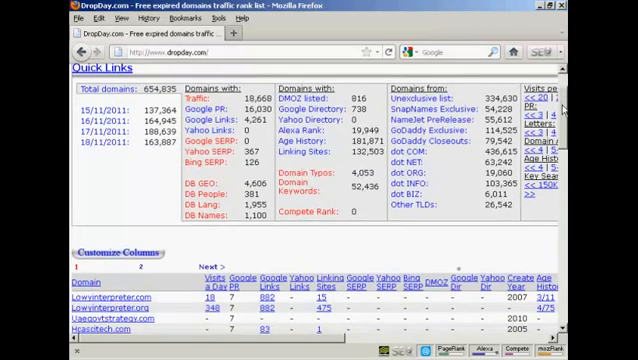
scroll(down, 3)
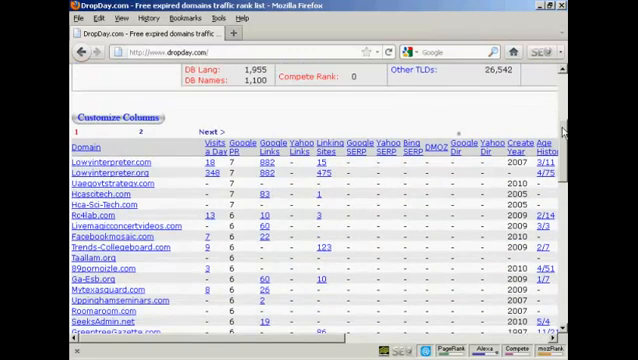
scroll(down, 3)
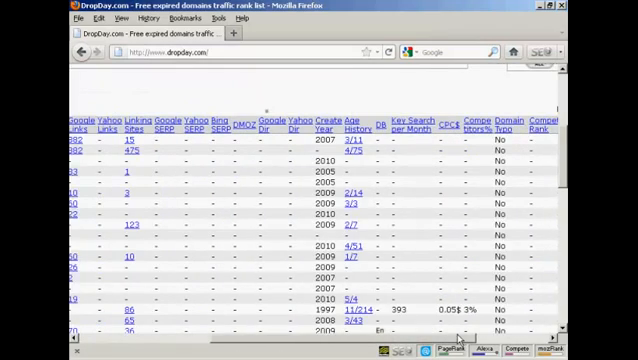
scroll(right, 3)
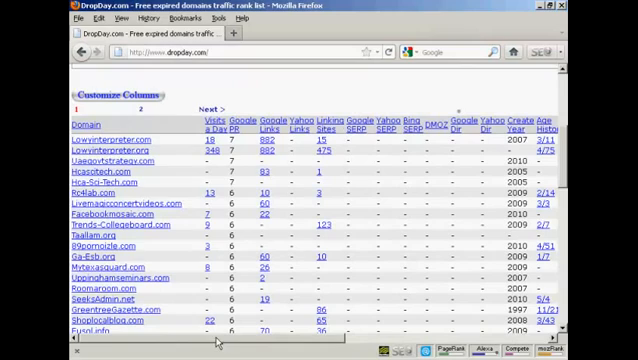
mouse_move(562, 162)
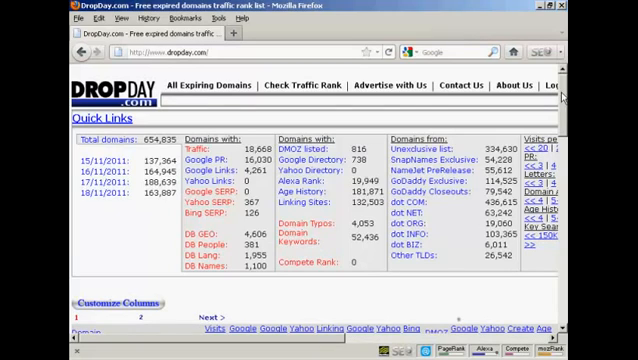
scroll(down, 3)
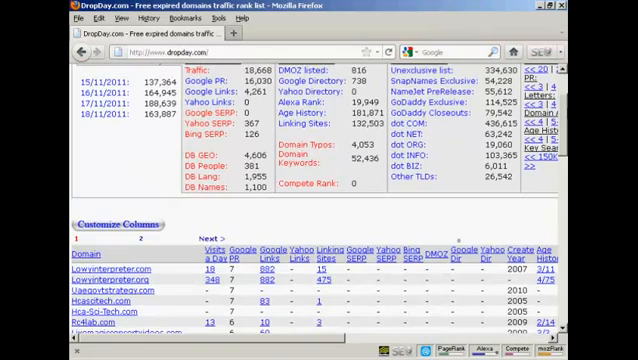
scroll(down, 3)
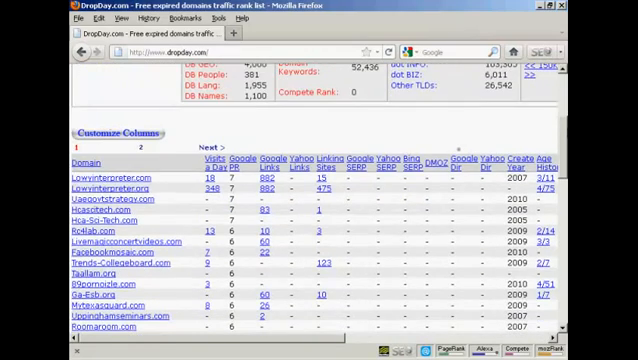
scroll(down, 3)
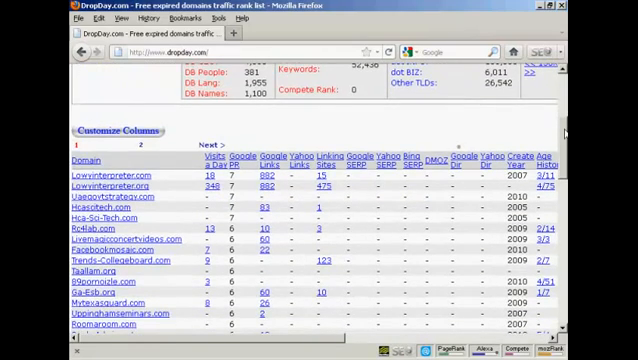